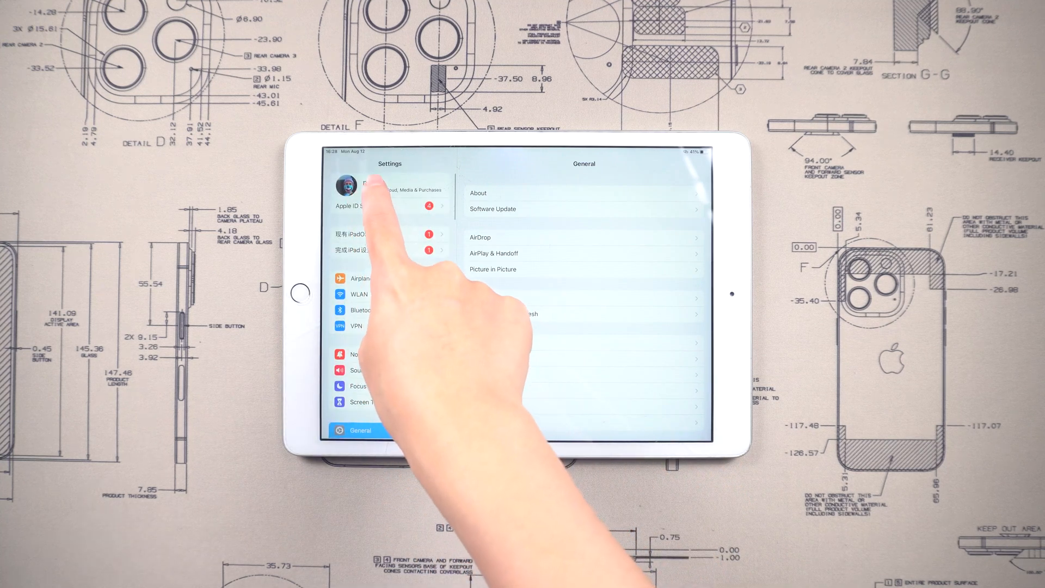
Open the Apple ID account page showing its iCloud and Find My details
{"action": "left_click", "coordinate": [374, 188]}
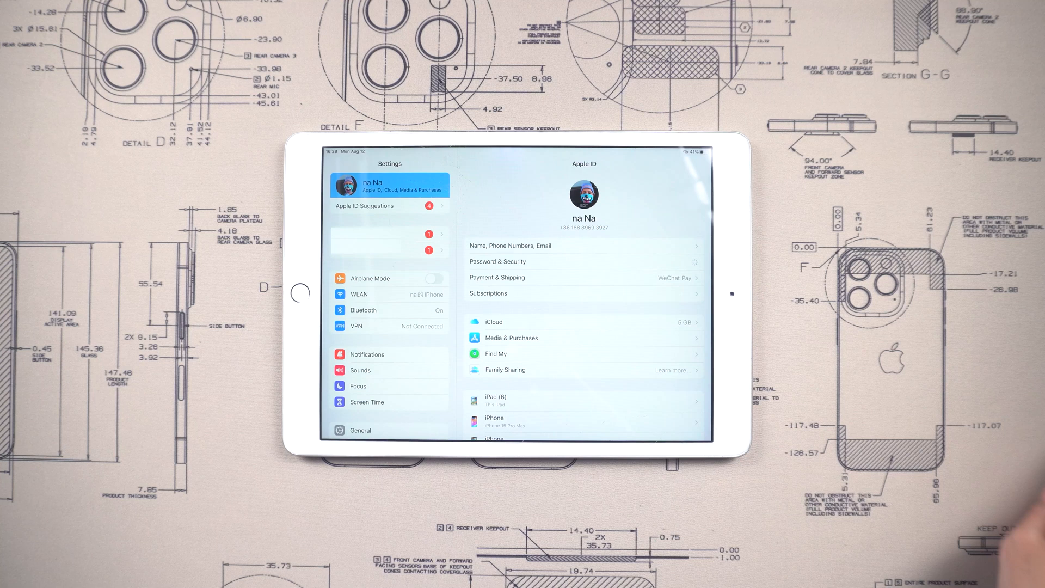
{"action": "left_click", "coordinate": [497, 261]}
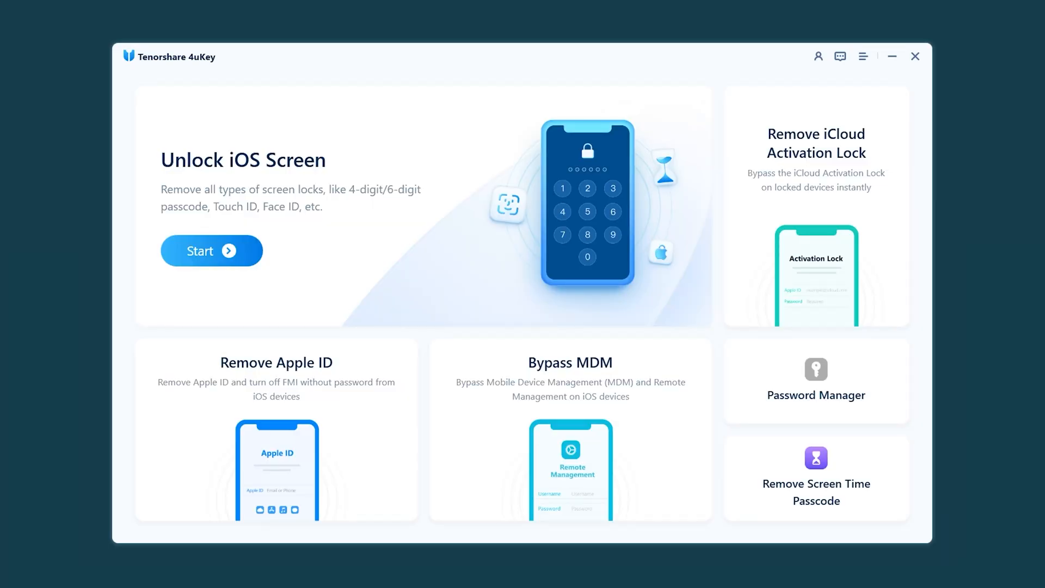
{"action": "mouse_move", "coordinate": [824, 213]}
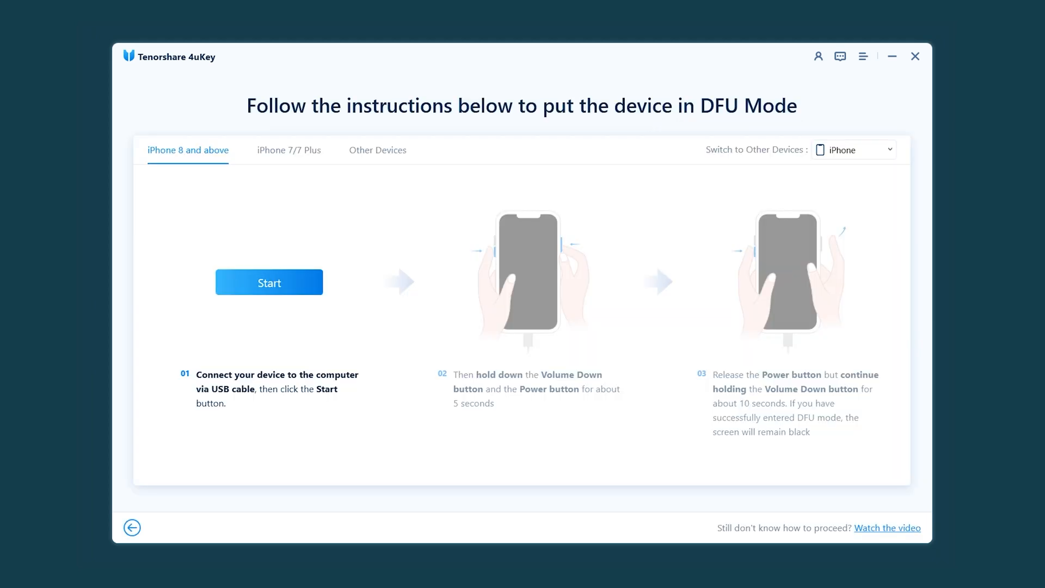
{"action": "mouse_move", "coordinate": [297, 318]}
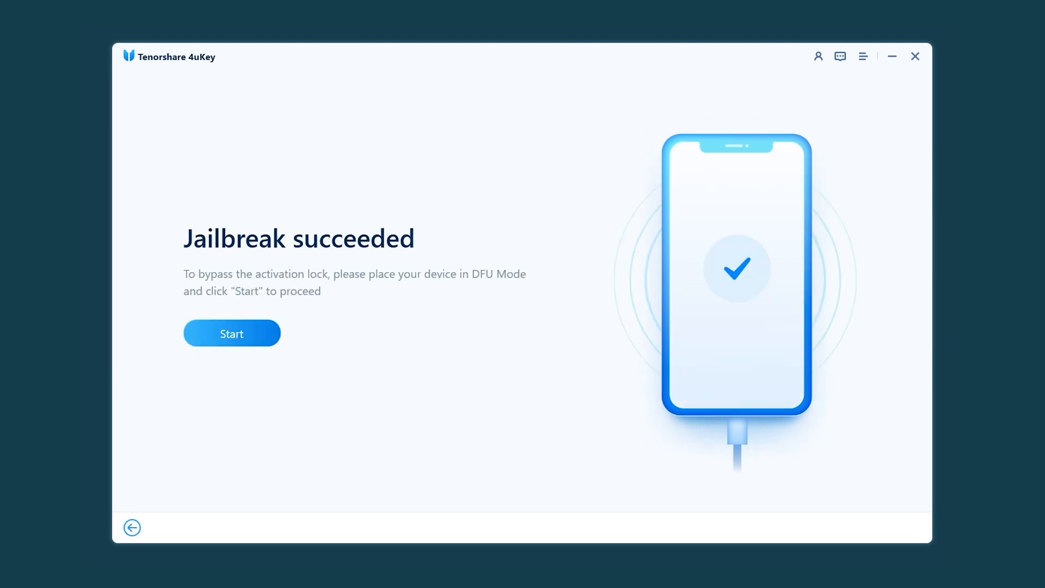
Proceed from the successful jailbreak toward bypassing the activation lock
{"action": "left_click", "coordinate": [231, 333]}
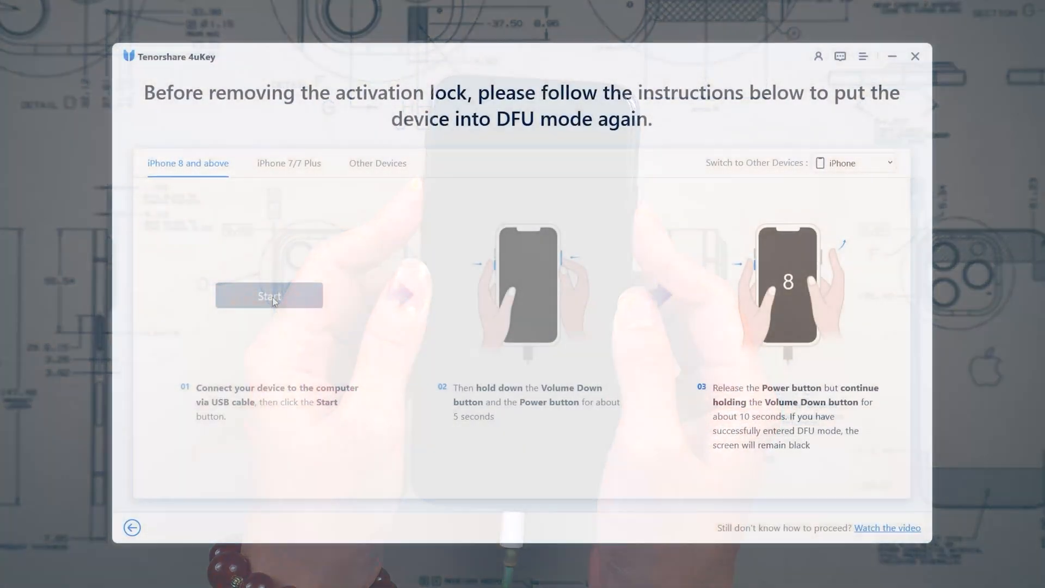
Start the activation lock removal once the iPhone is back in DFU mode
{"action": "left_click", "coordinate": [269, 296]}
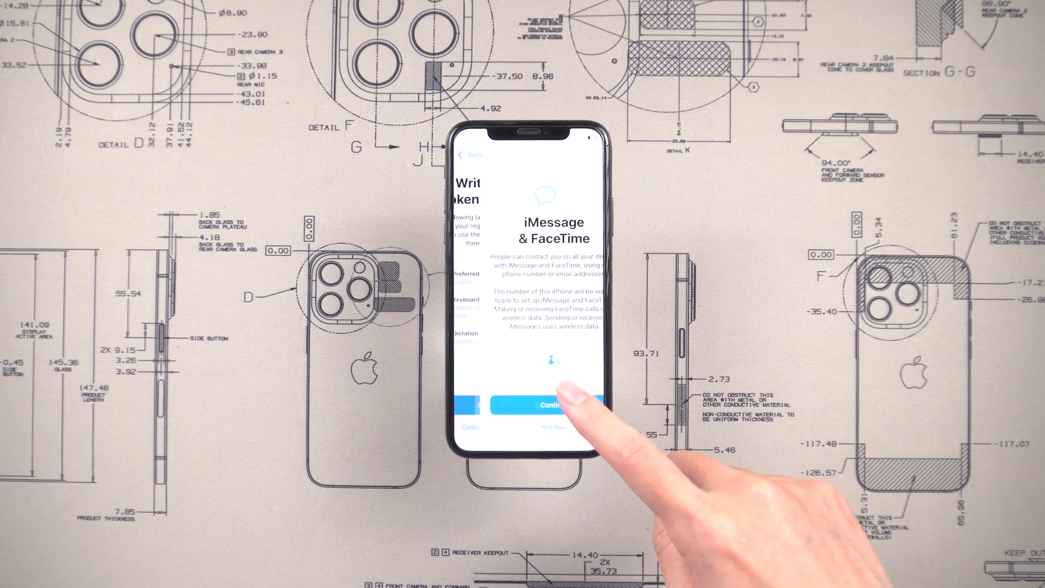
Continue past iMessage & FaceTime and enable Location Services to reach Welcome to iPhone
{"action": "left_click", "coordinate": [547, 405]}
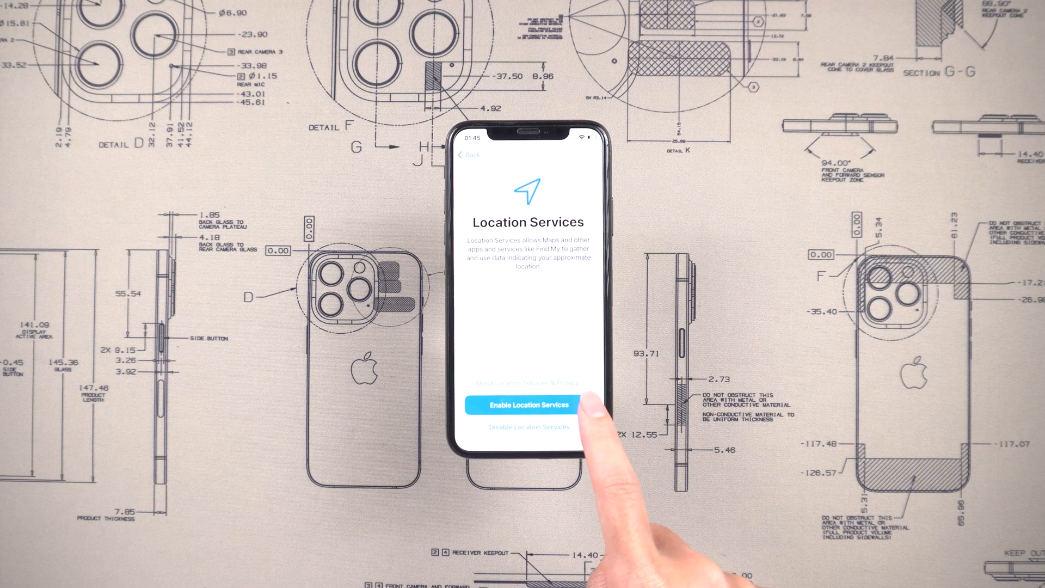
{"action": "left_click", "coordinate": [527, 405]}
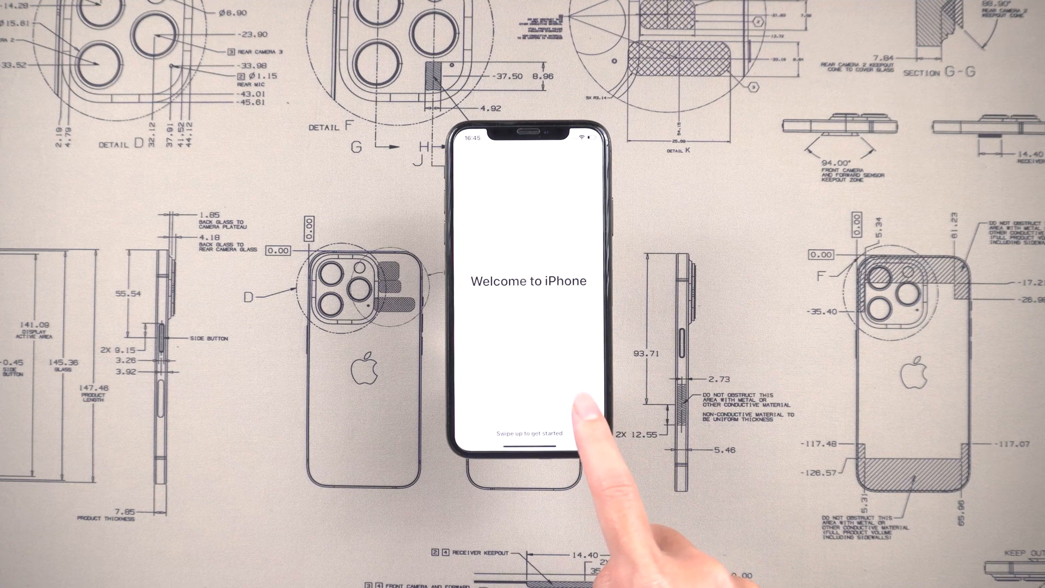